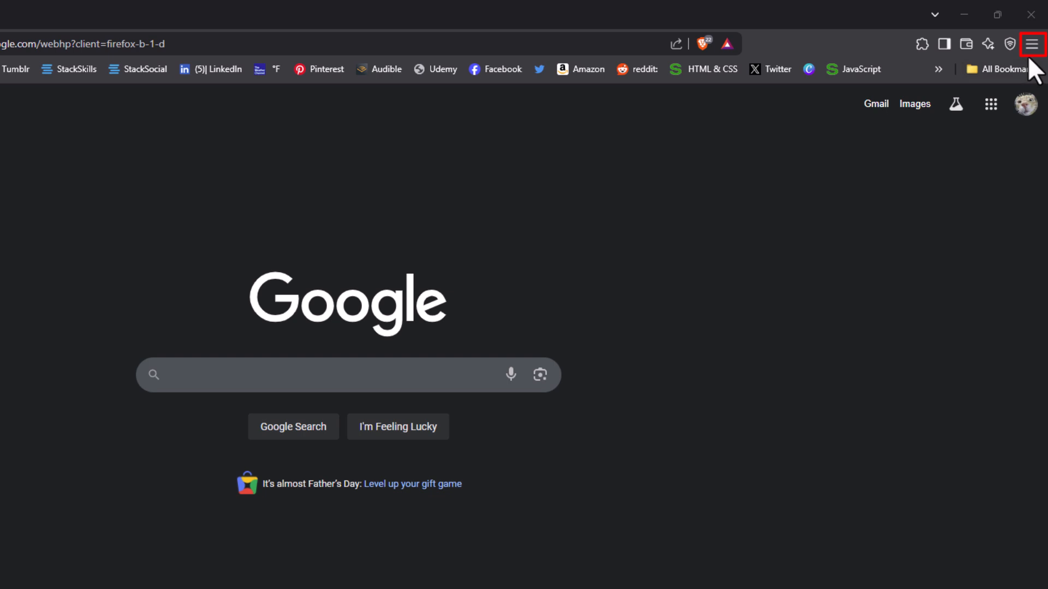
mouse_move(1033, 60)
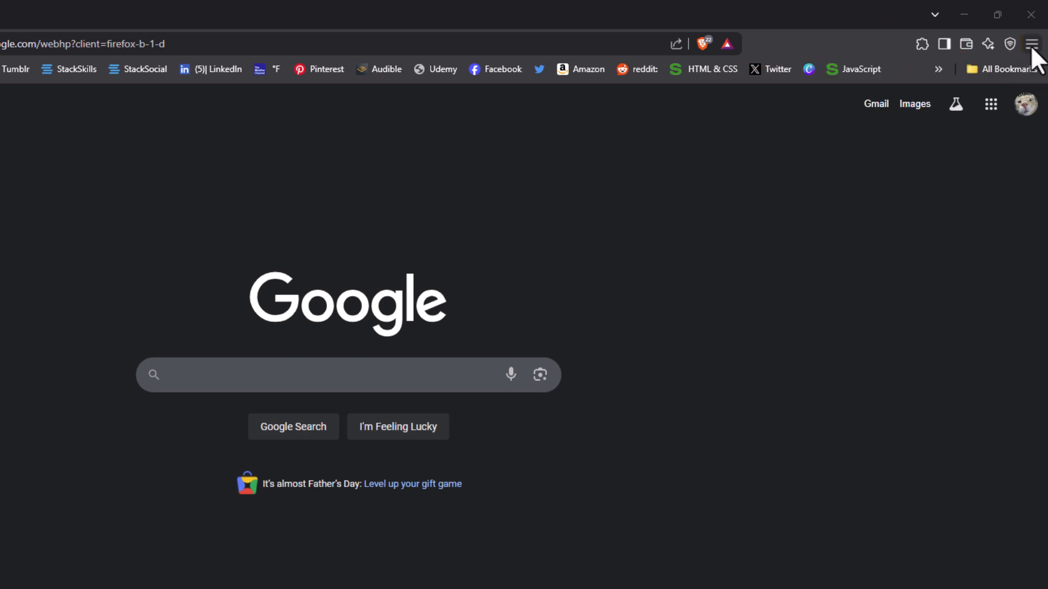
Step: Bring up Brave's main menu from the toolbar over the Google home page
click(1032, 44)
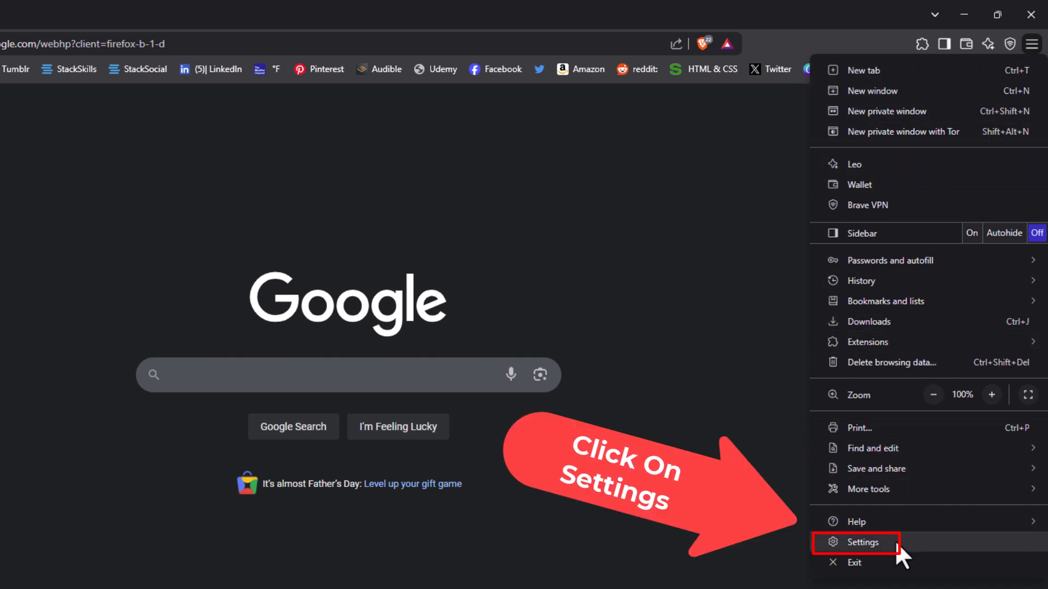
Step: Go to Brave's Settings page from the main menu
click(862, 543)
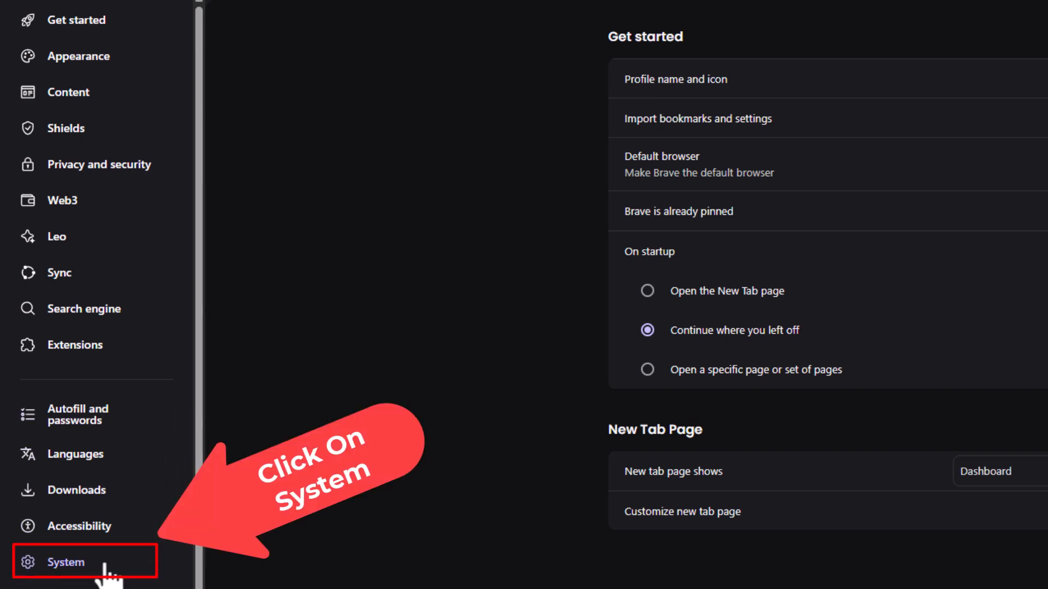
Step: Show the System section of Brave Settings from the sidebar
click(64, 561)
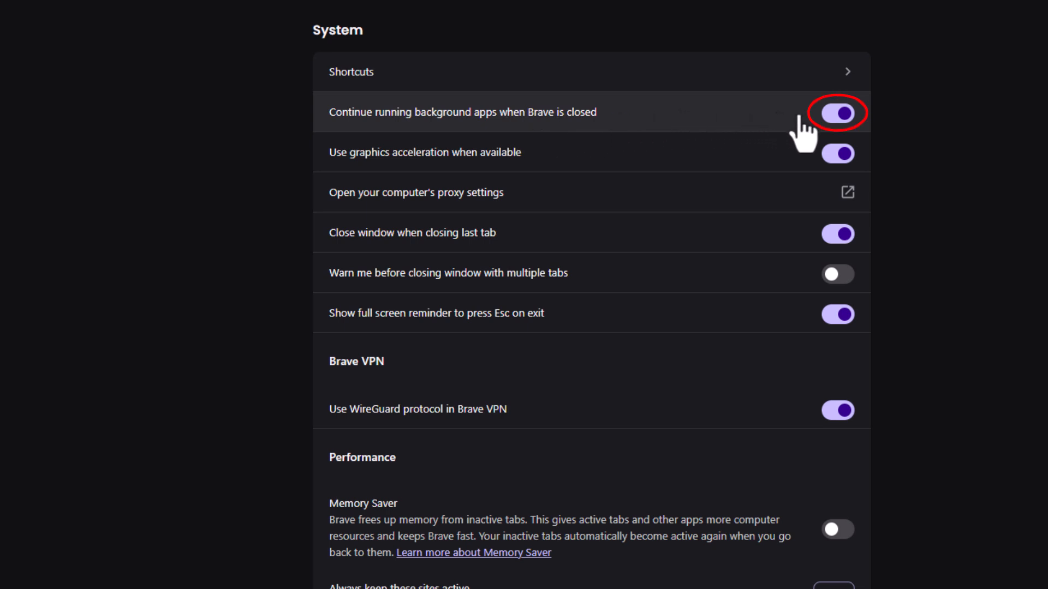
Step: Switch 'Continue running background apps when Brave is closed' off, then back on
click(836, 112)
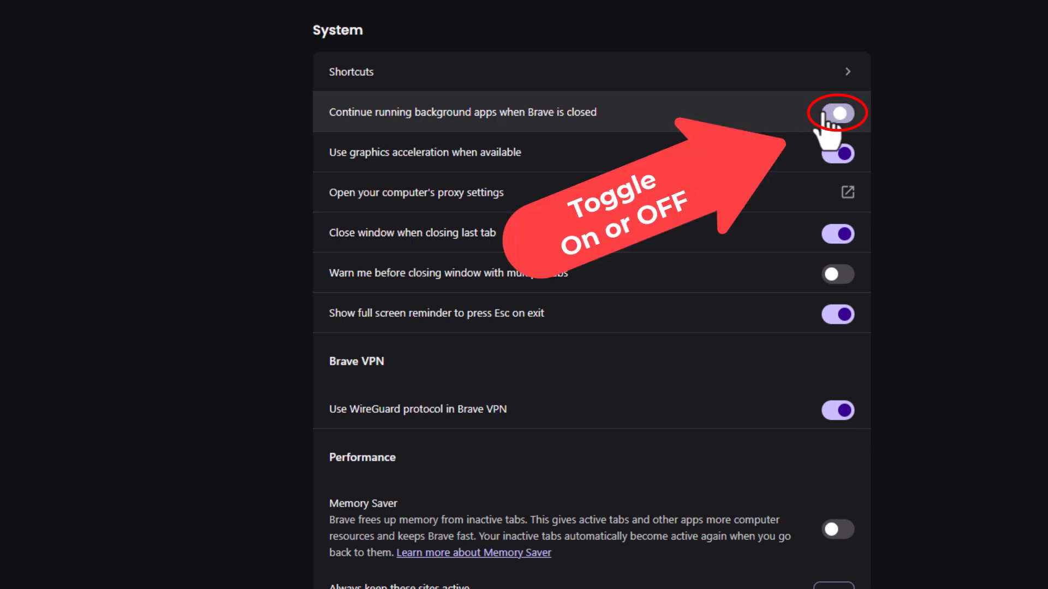
click(837, 113)
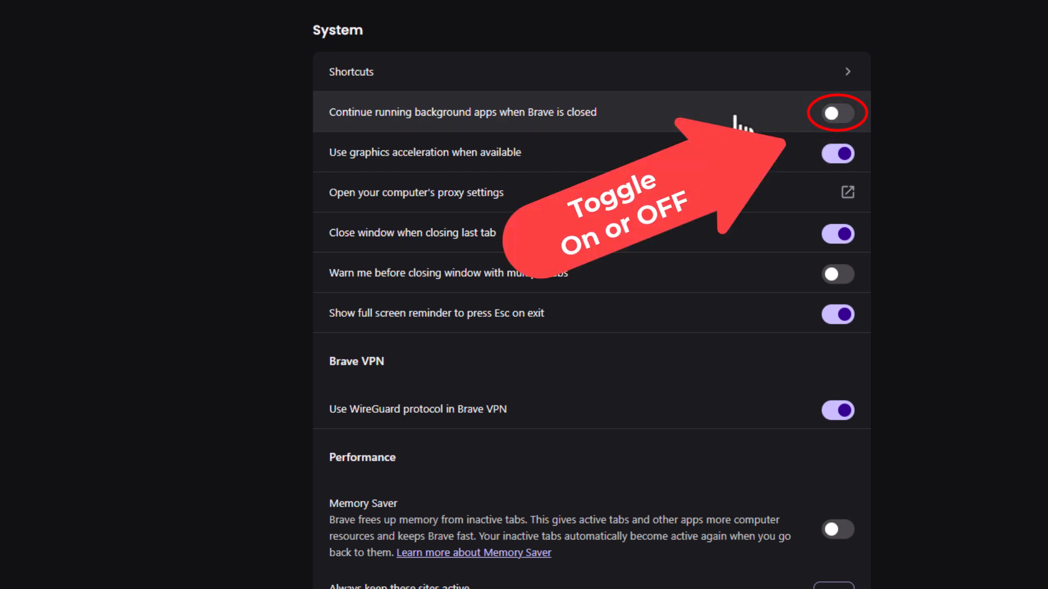
click(836, 112)
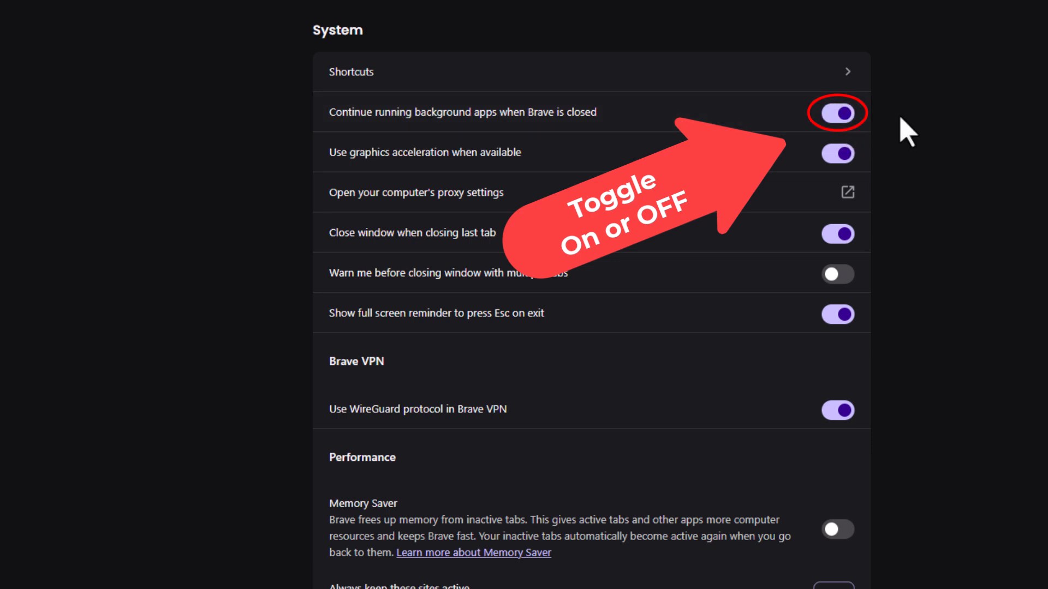